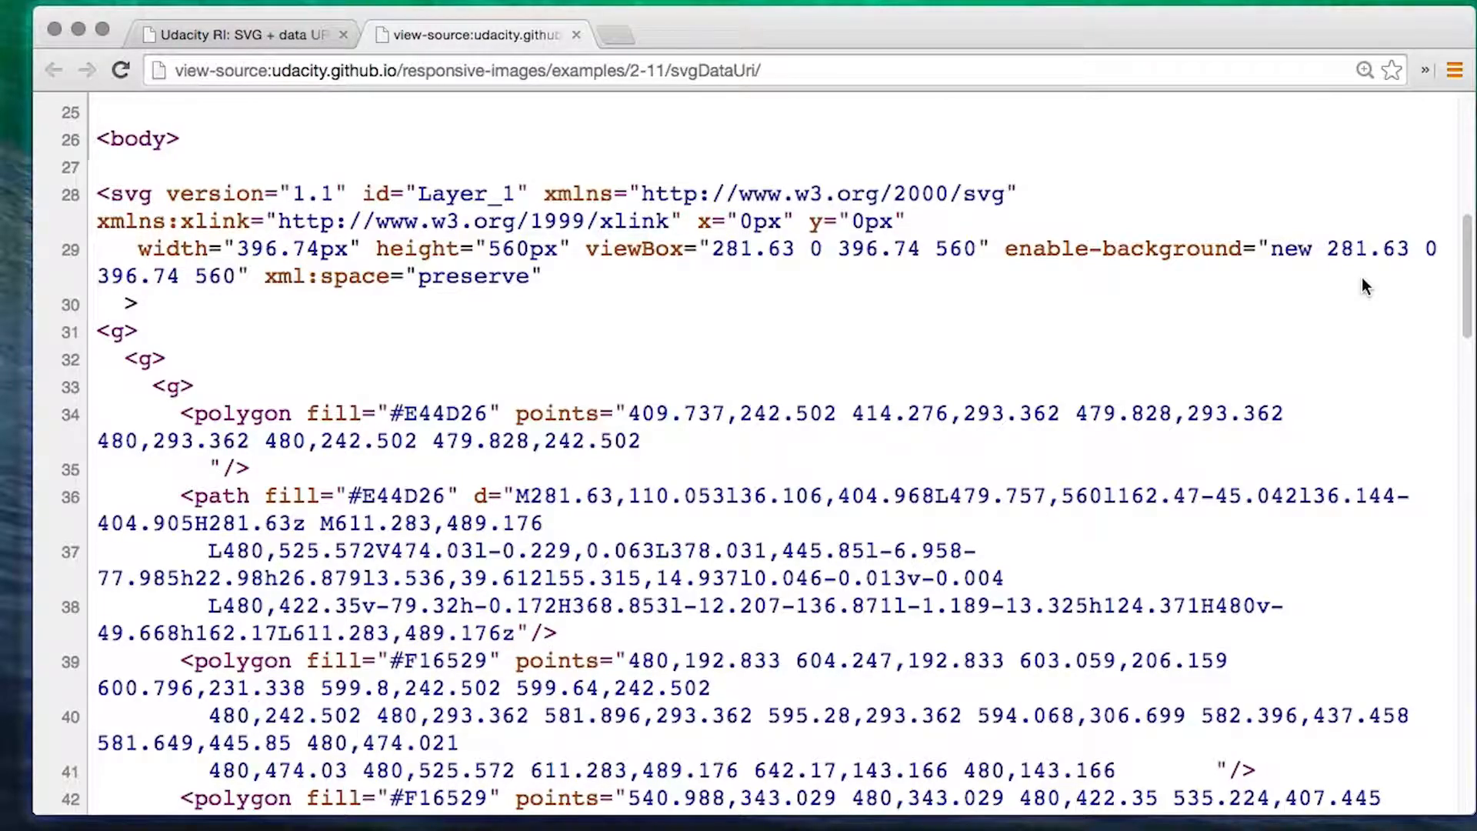
Scroll the page source past the inline SVG to the end of the base64 data URI image
{"action": "scroll", "scroll_direction": "down", "scroll_amount": 3}
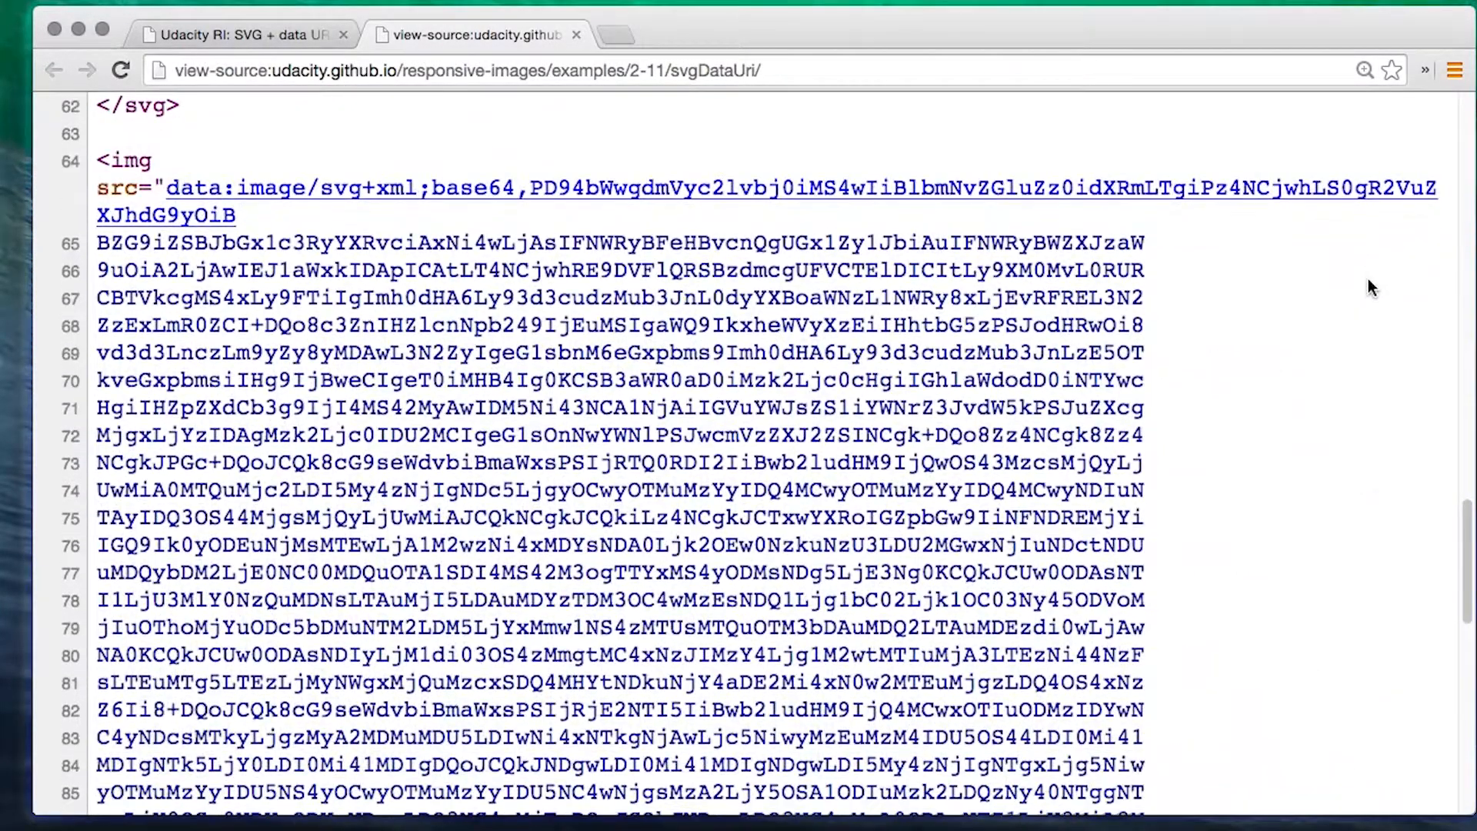
{"action": "scroll", "scroll_direction": "down", "scroll_amount": 3}
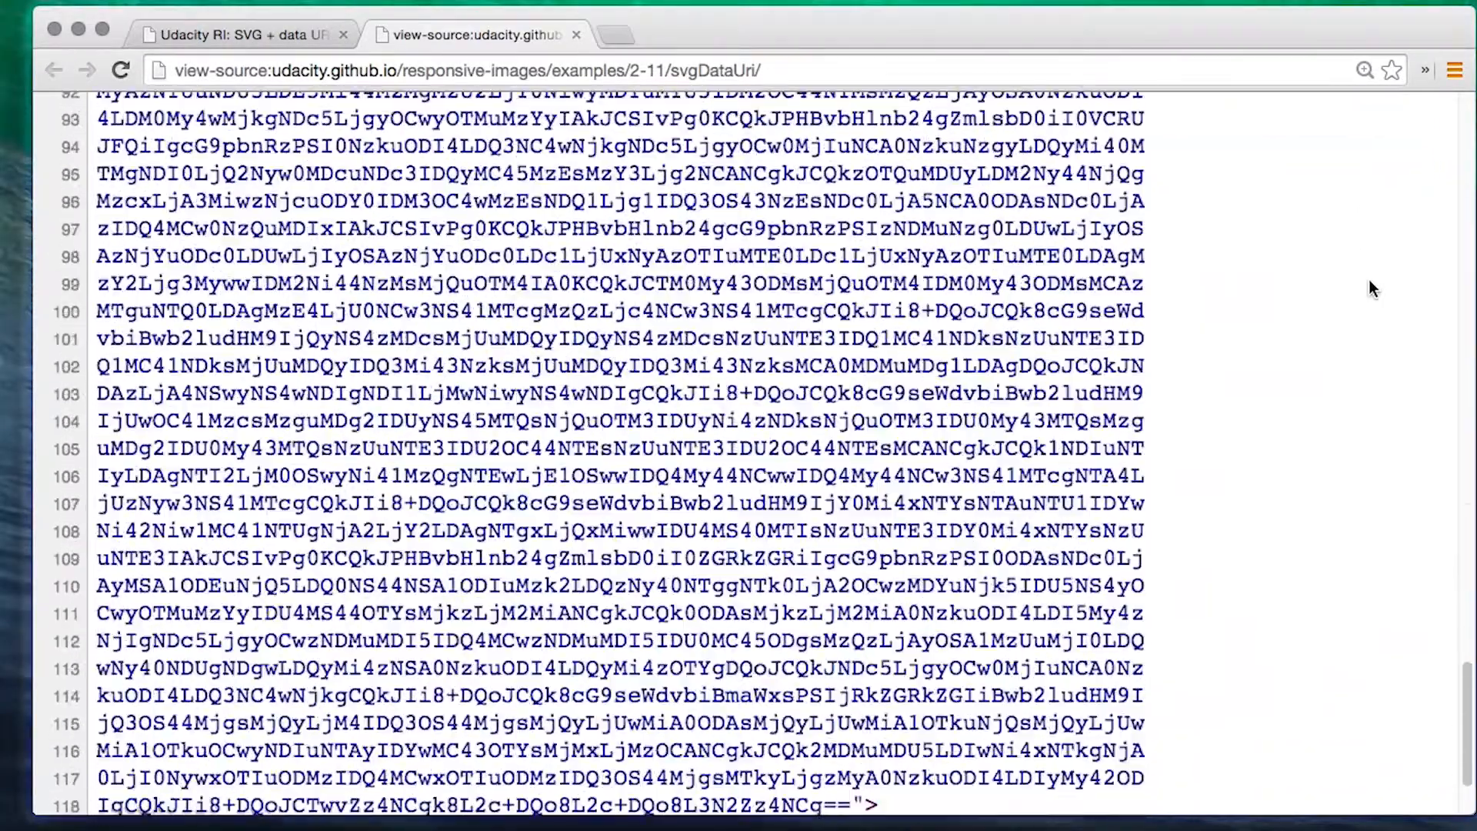
Review the Can I use Data URIs support table, then view the svgDataUriCss source with its URL-encoded SVG background
{"action": "left_click", "coordinate": [235, 34]}
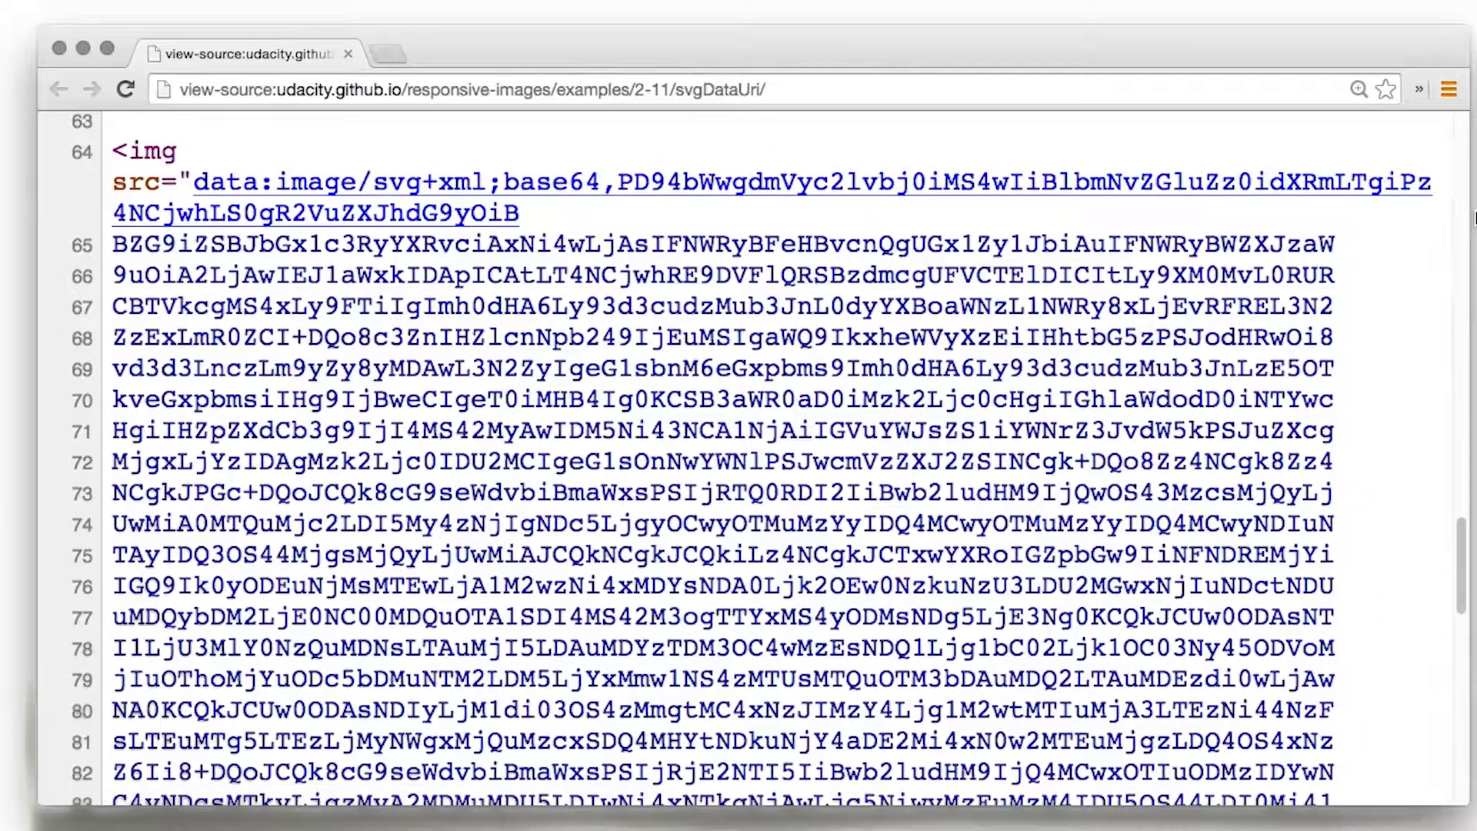
{"action": "scroll", "scroll_direction": "down", "scroll_amount": 3}
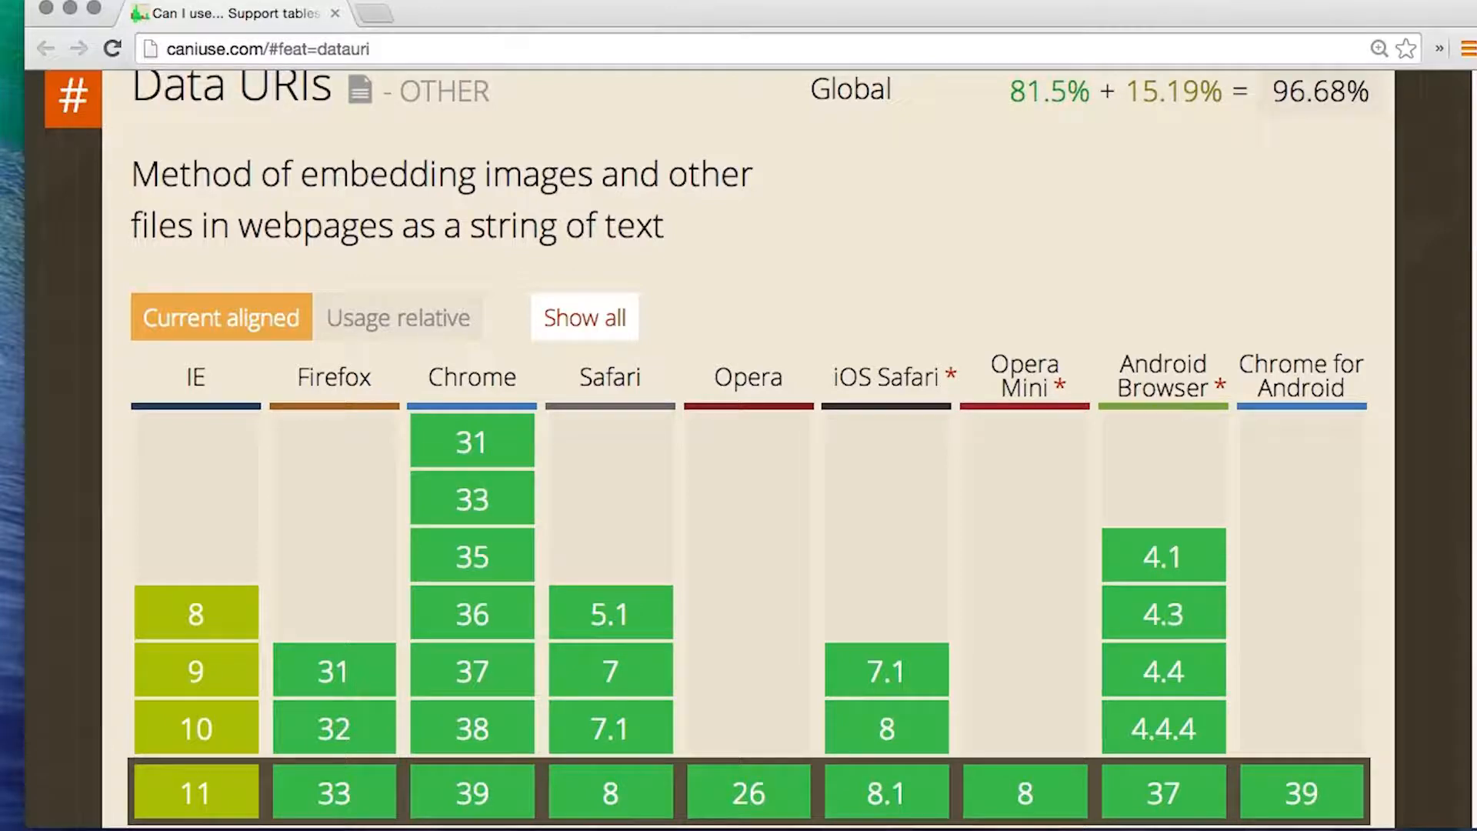
{"action": "left_click", "coordinate": [470, 44]}
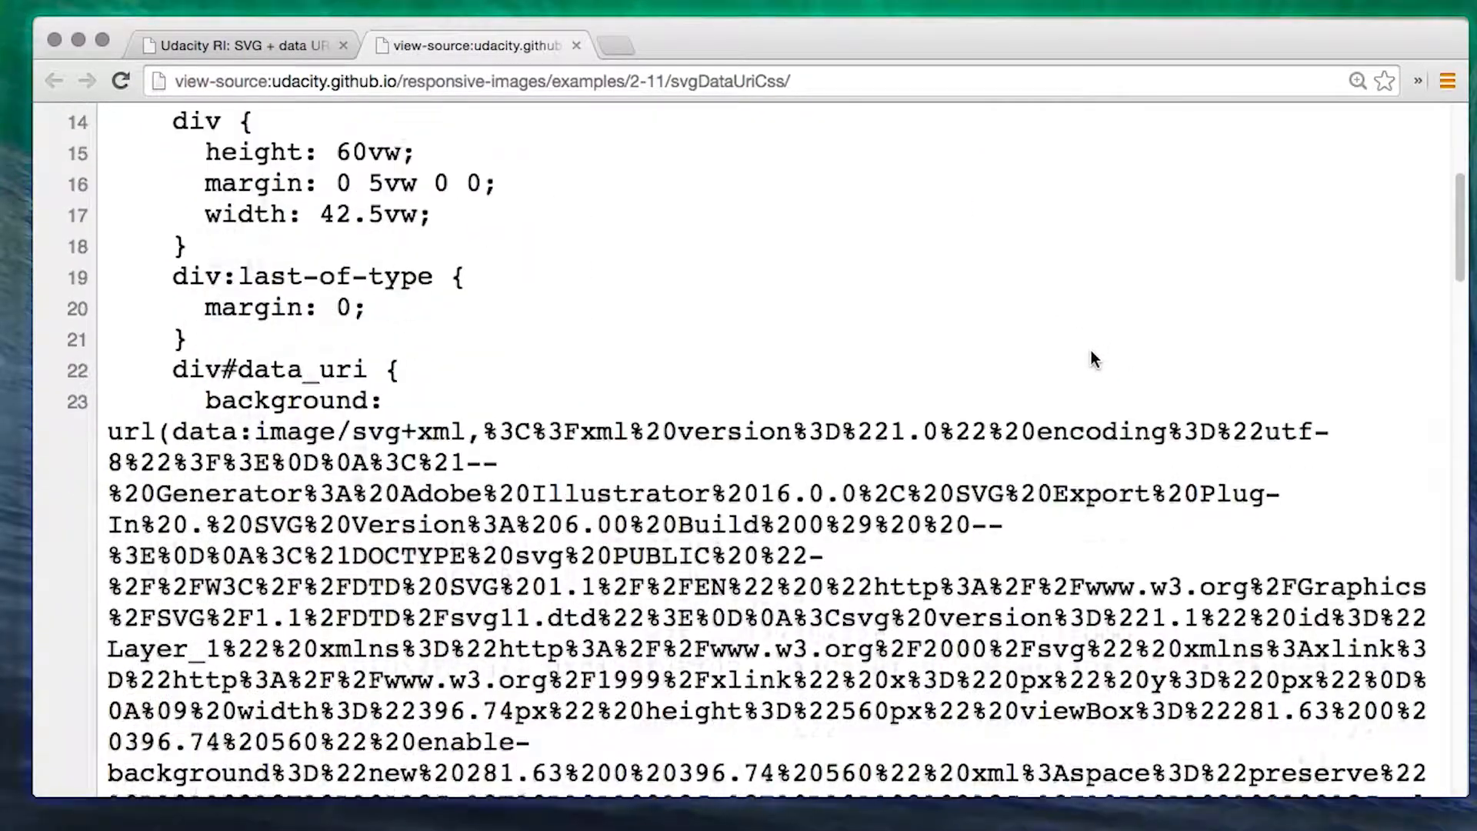